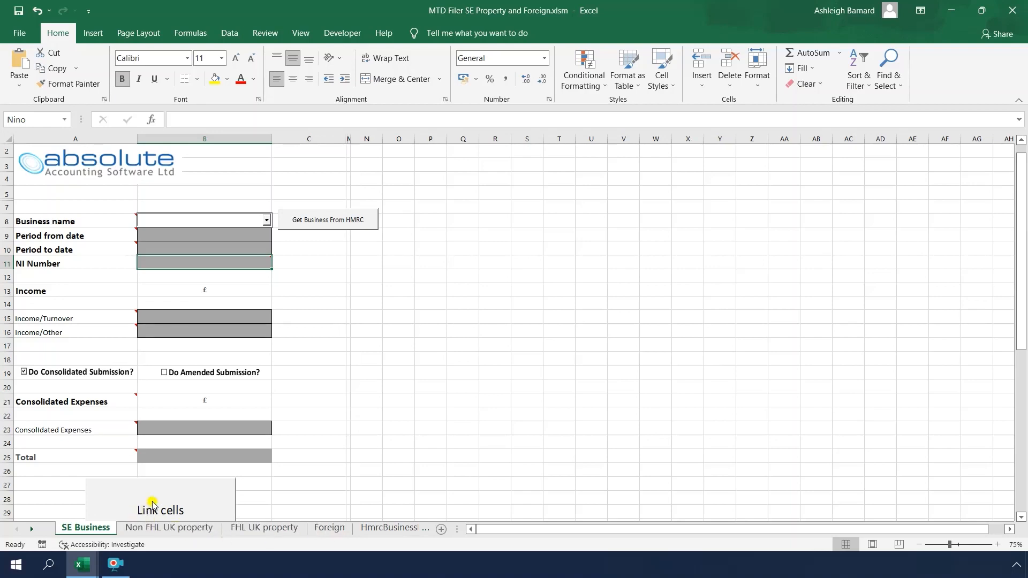
Step: Link the SE Business NI number and period dates to their ImportSheet cells
left_click(160, 509)
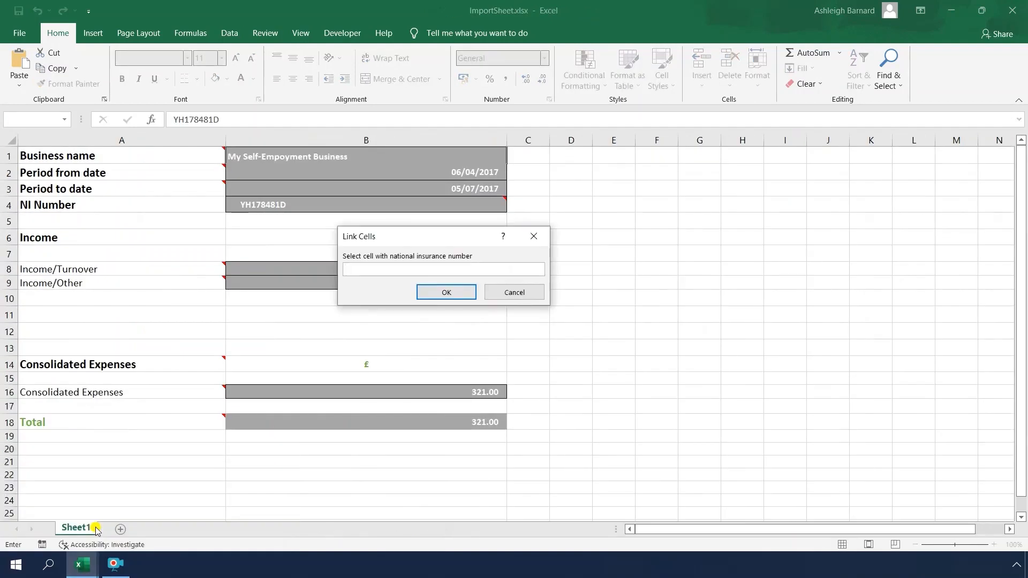
left_click(269, 205)
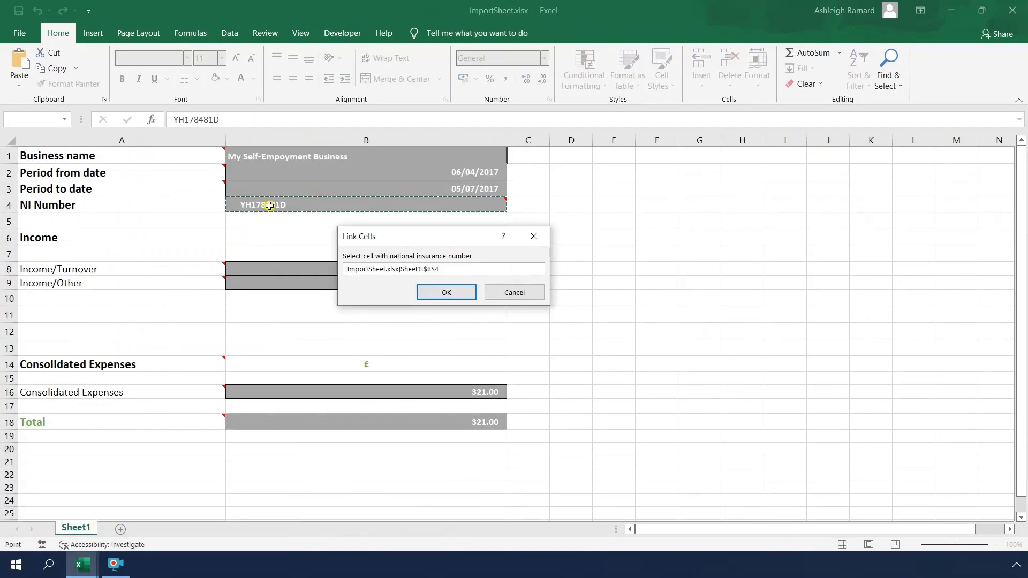
left_click(445, 292)
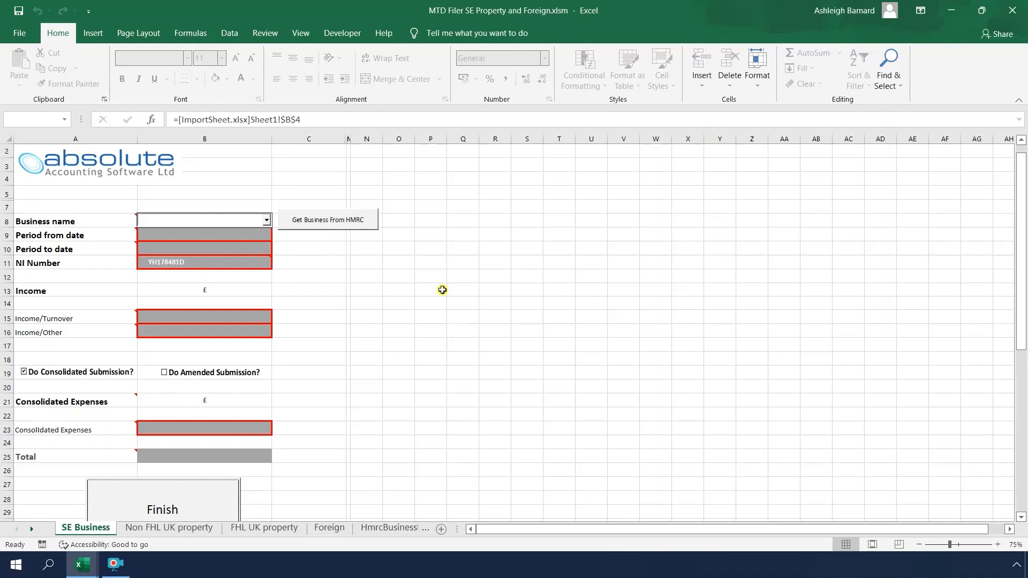
mouse_move(238, 243)
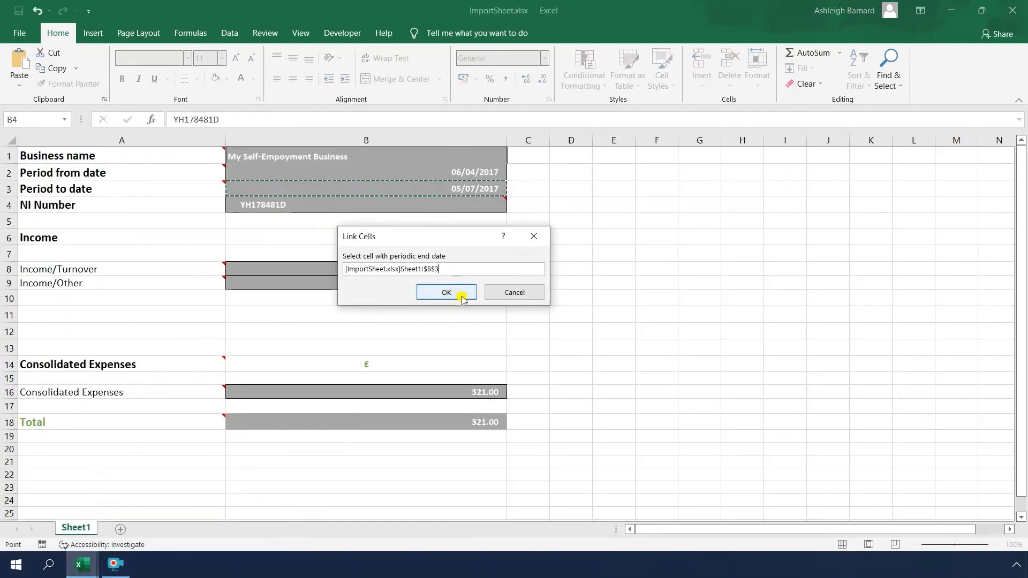
left_click(445, 291)
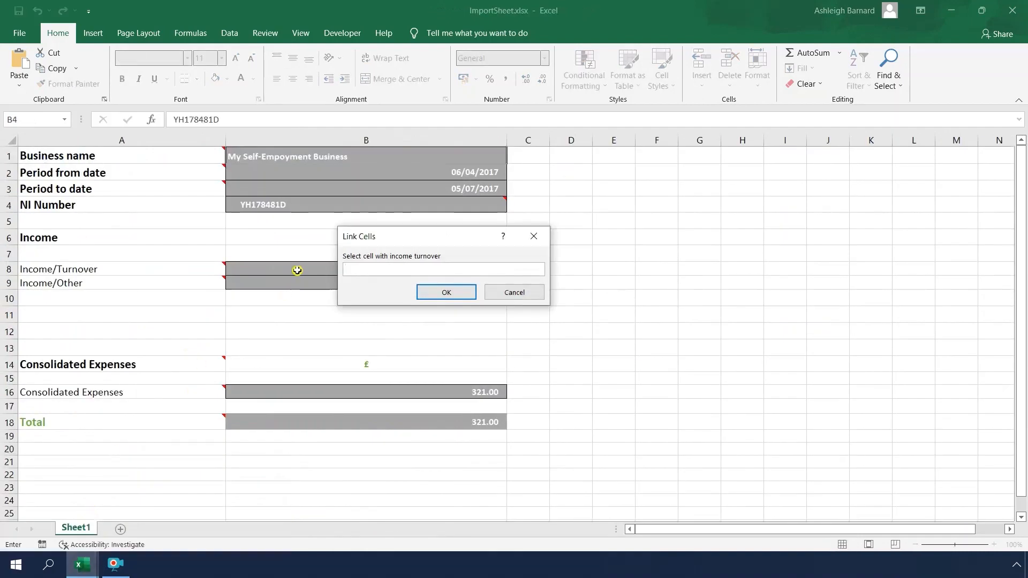
Step: Link the Income/Turnover and Income/Other figures to ImportSheet B8 and B9
left_click(446, 291)
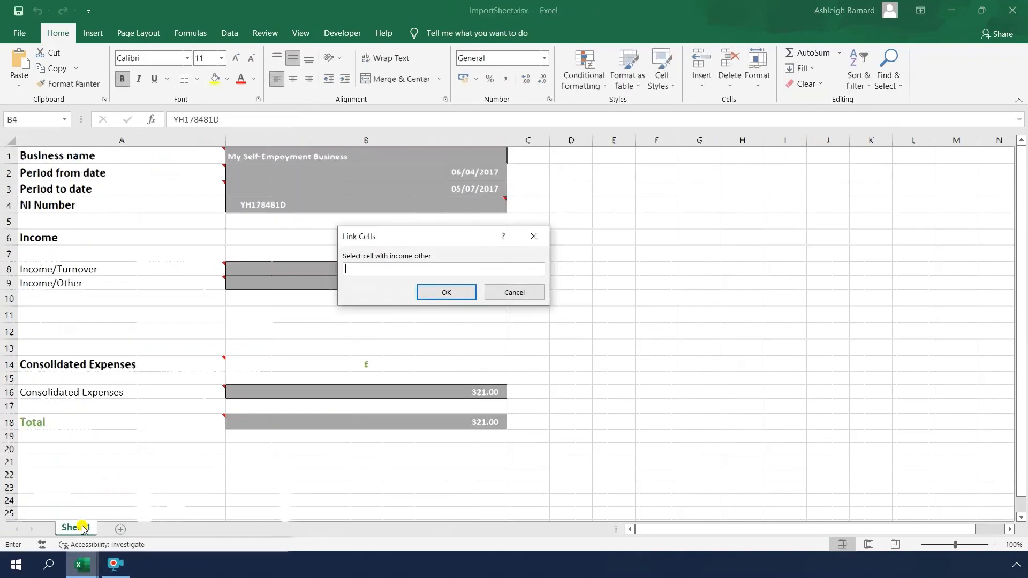
left_click(445, 292)
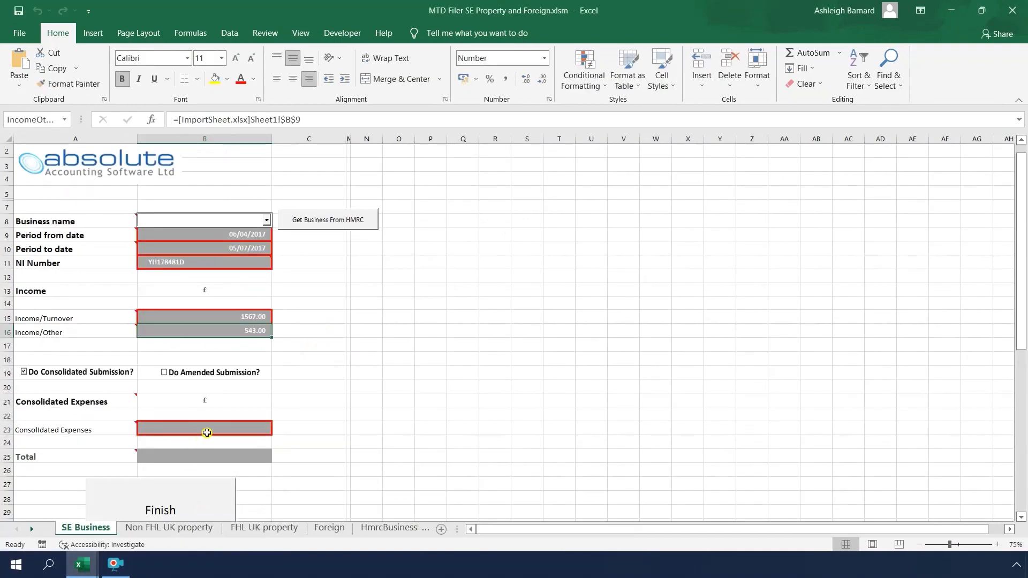
Step: Link Consolidated Expenses to ImportSheet!B16 so 321.00 appears, with Total selected
left_click(207, 428)
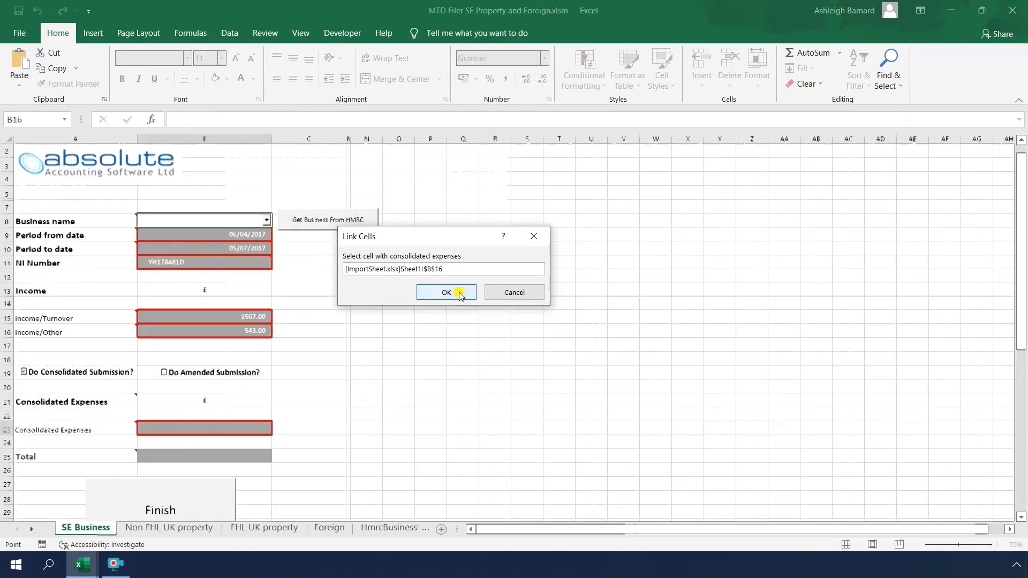
left_click(445, 292)
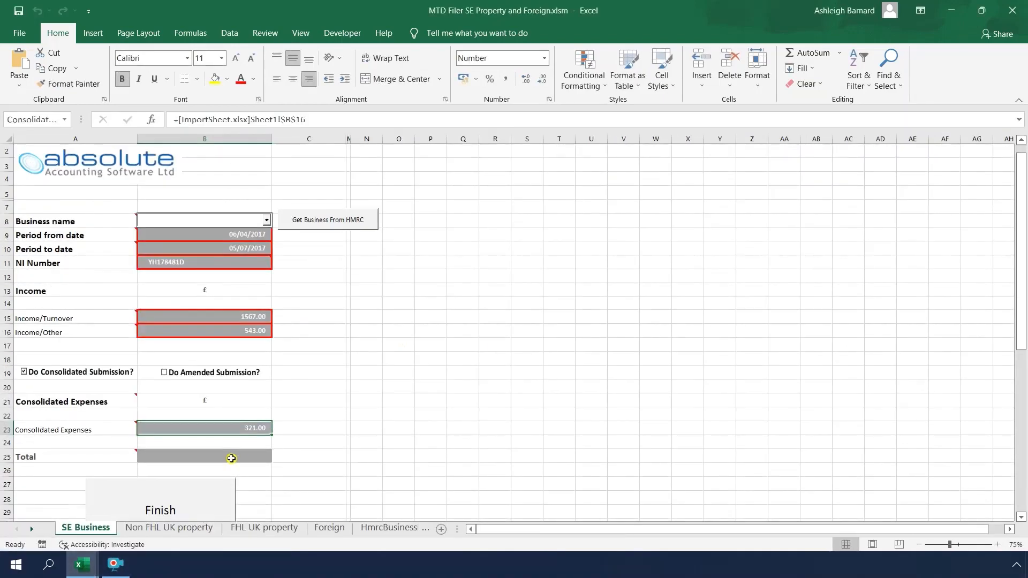
left_click(204, 457)
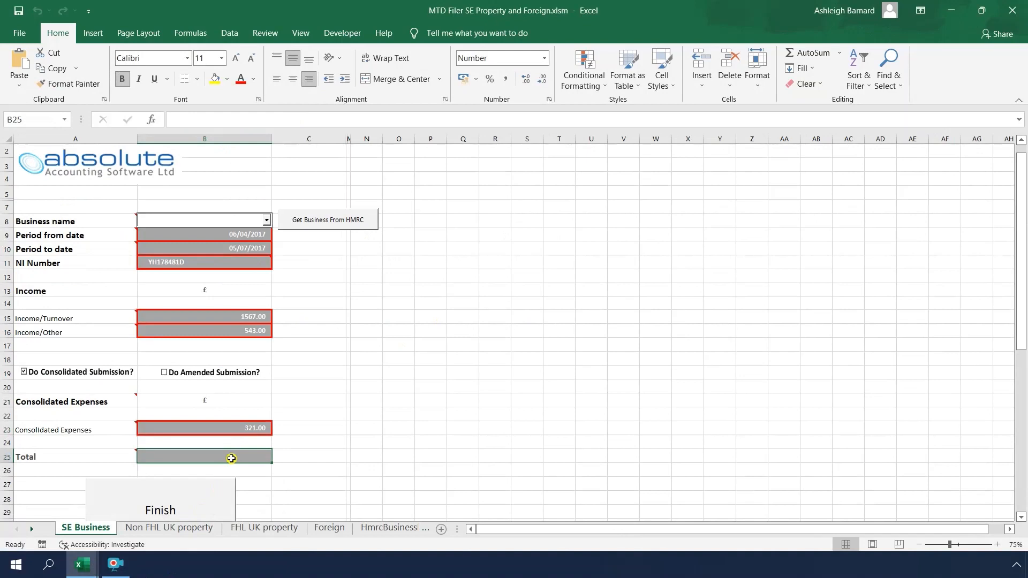
Step: Tick the Do Consolidated Submission? option on the SE Business sheet
left_click(22, 372)
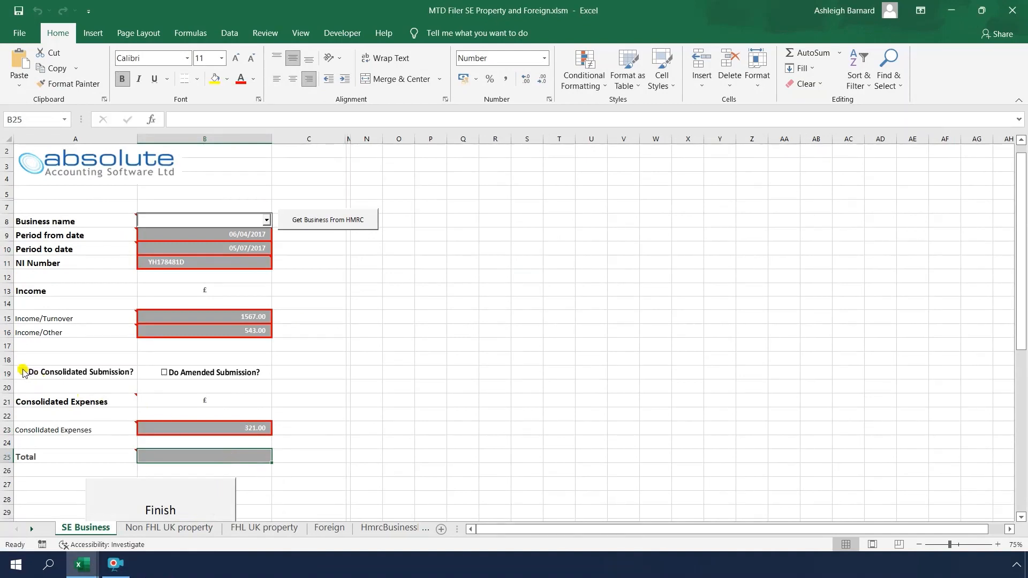
left_click(21, 371)
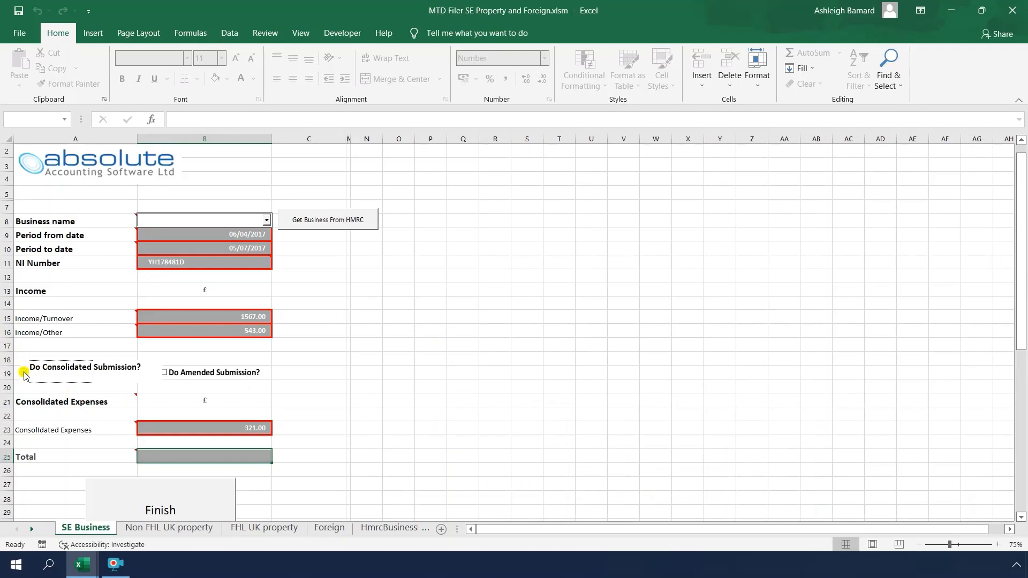
left_click(24, 372)
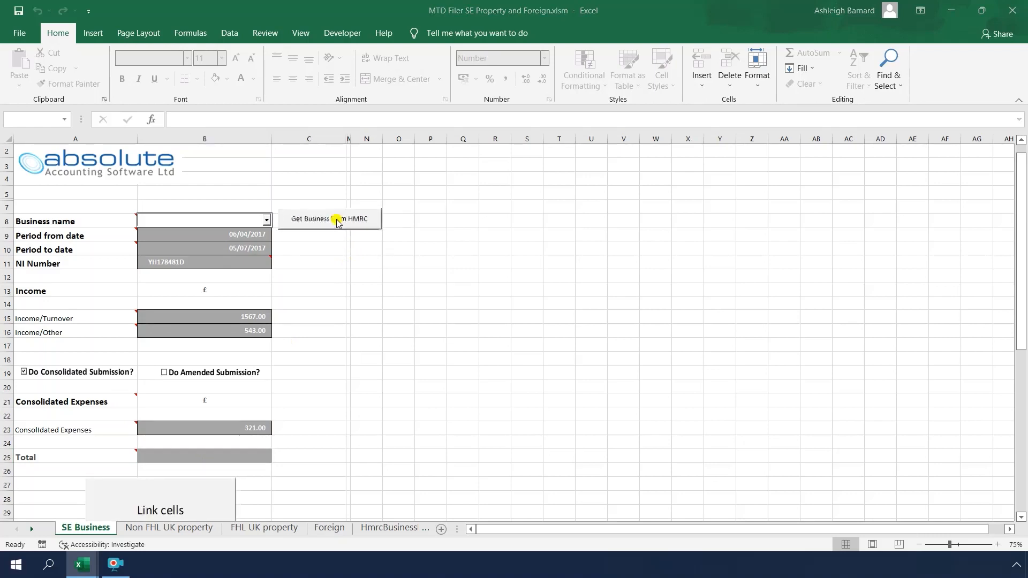
Step: Request the business from HMRC and authorise, bringing up HMRC's authorisation page
left_click(329, 219)
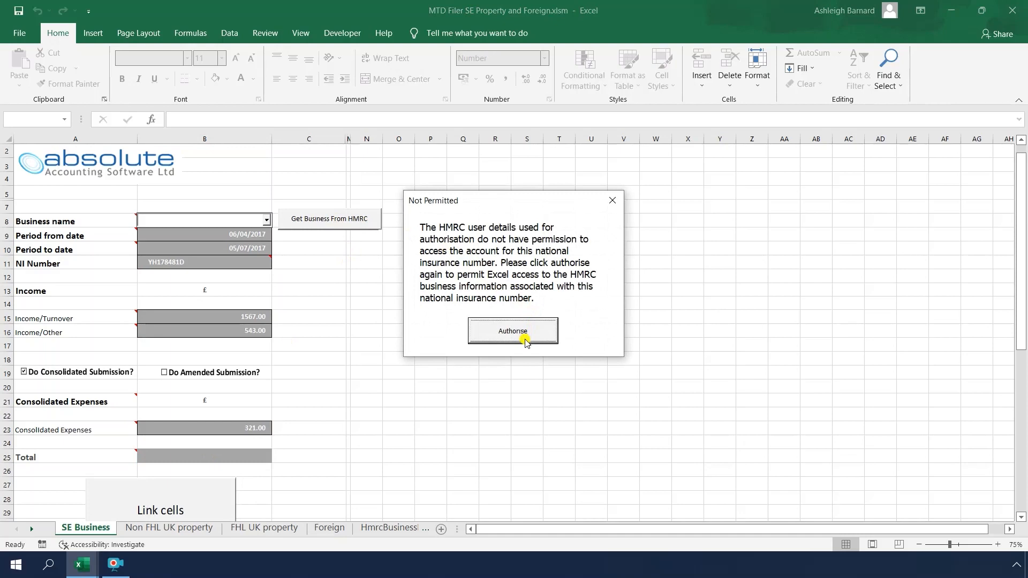
left_click(513, 330)
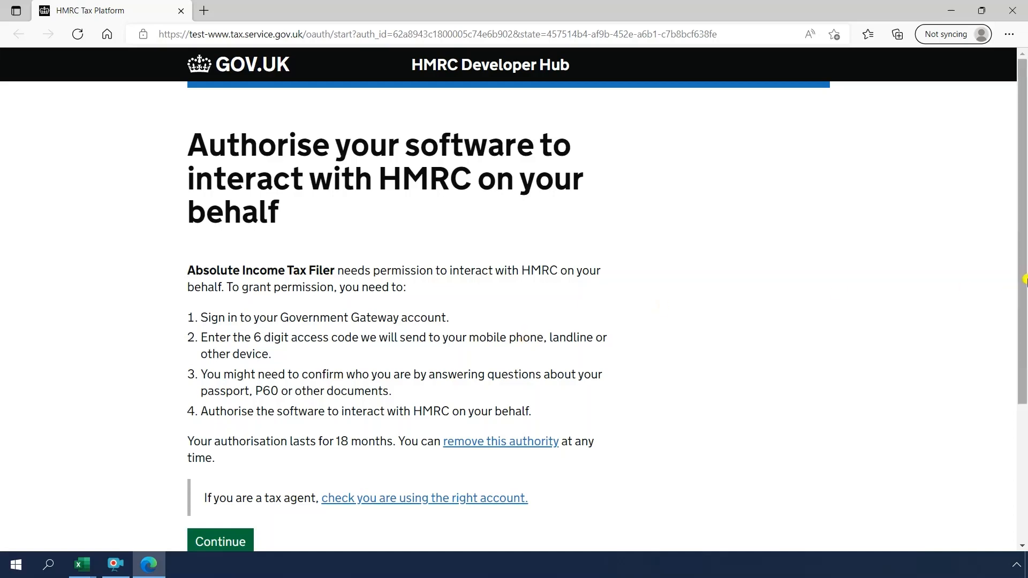
Step: Continue past the HMRC authorisation explanation to the sign-in form
scroll("down", 3)
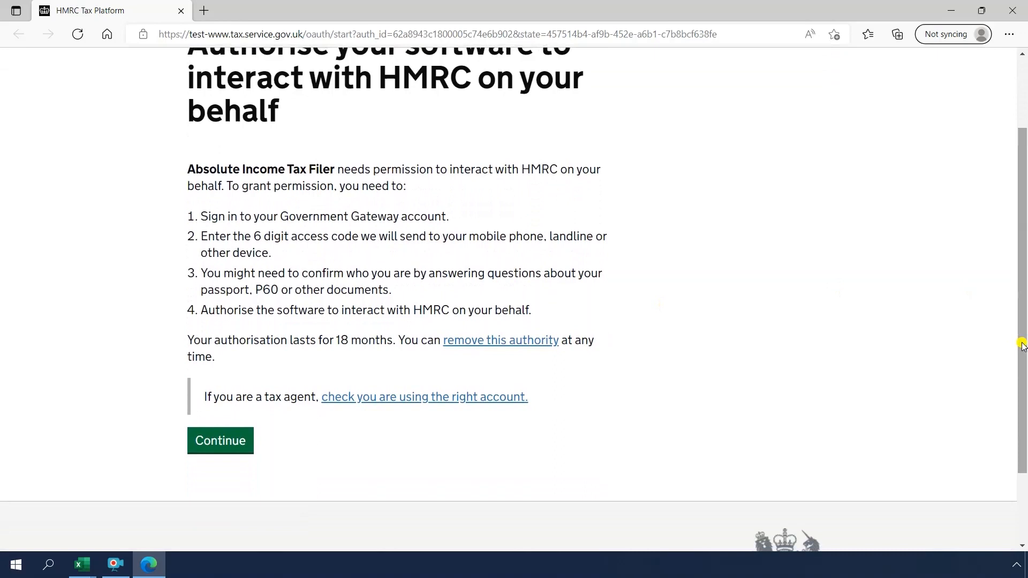
mouse_move(221, 440)
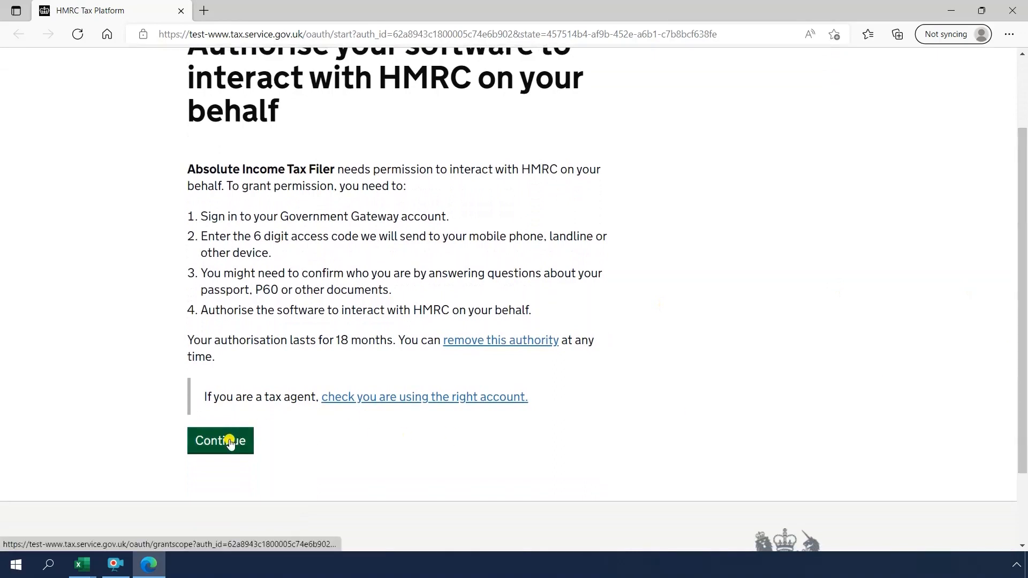
left_click(220, 440)
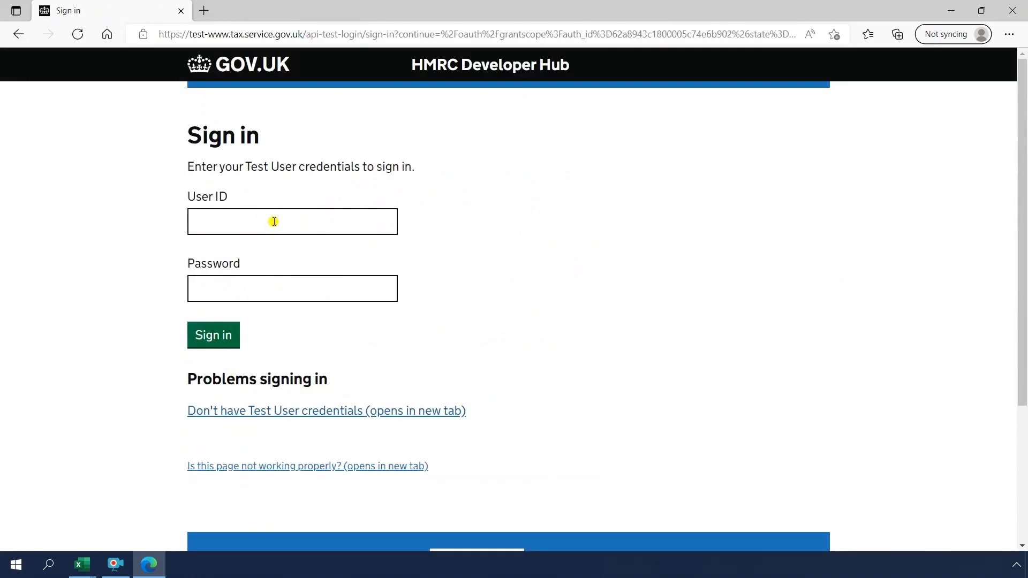
Step: Sign in with the test User ID 56758 and password
left_click(292, 221)
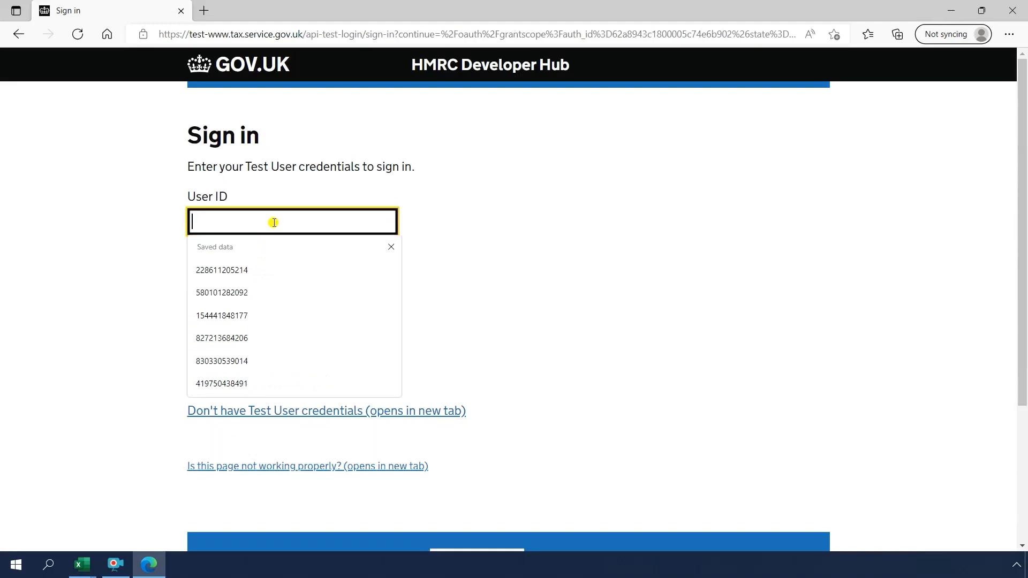
type("567587576380")
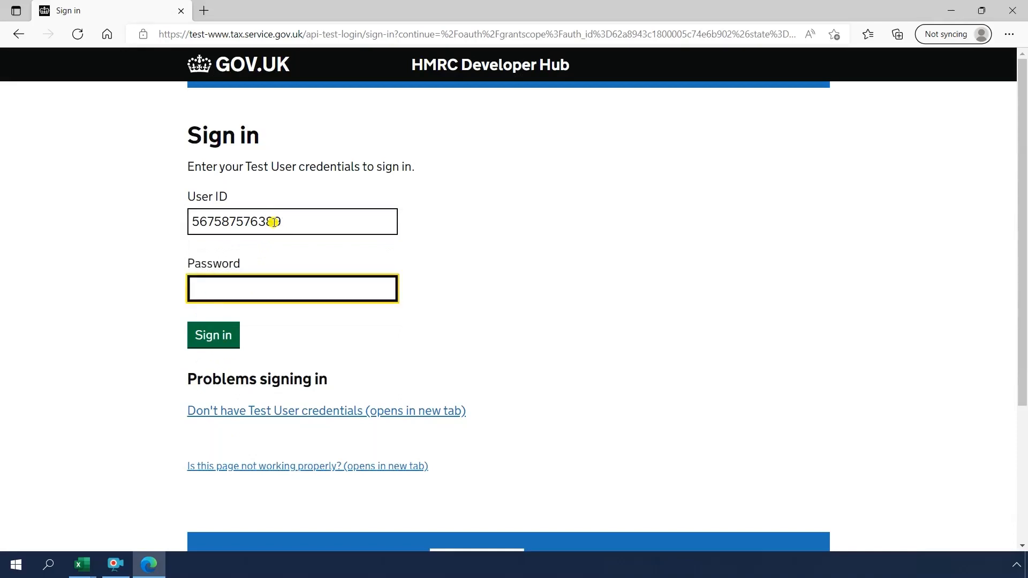
type("password")
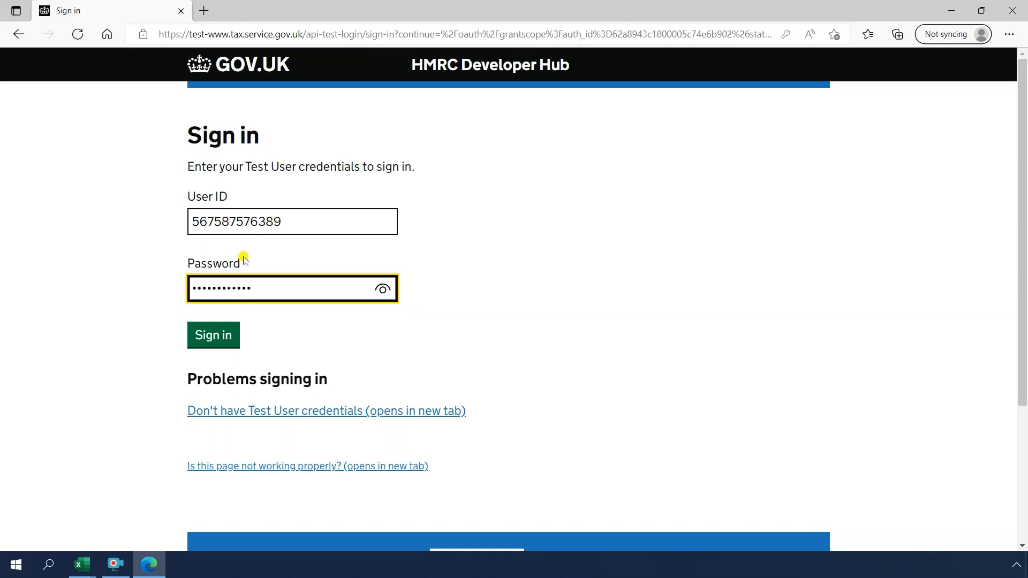
left_click(213, 335)
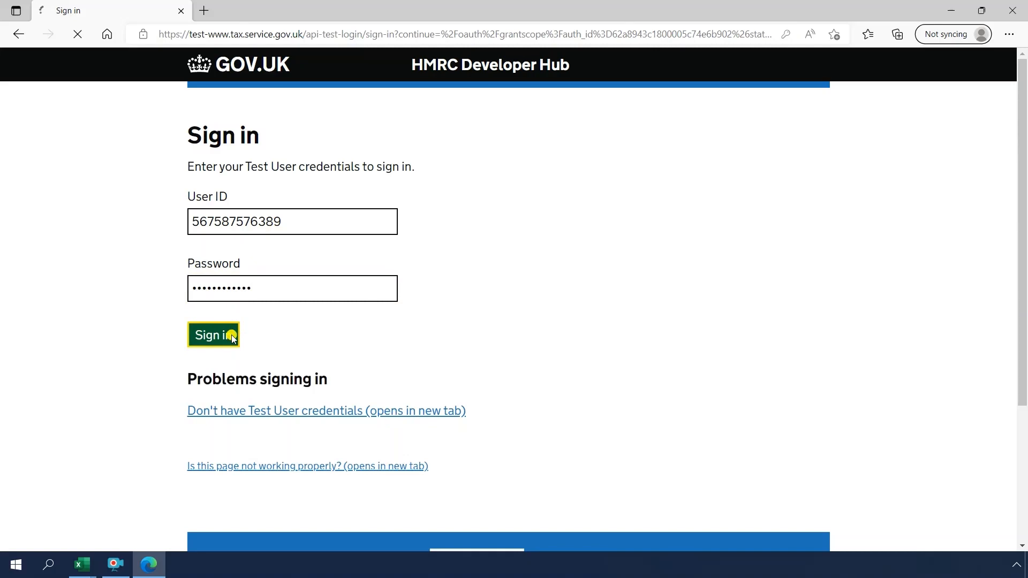
Step: Grant the Absolute Income Tax Filer authority over Self Assessment, reaching Authorisation success
left_click(213, 335)
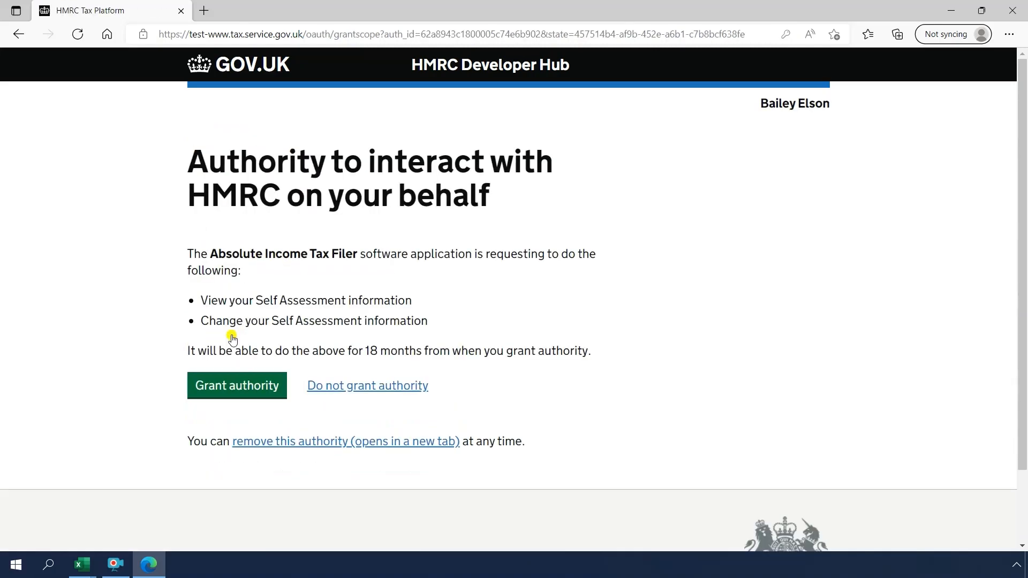
mouse_move(466, 400)
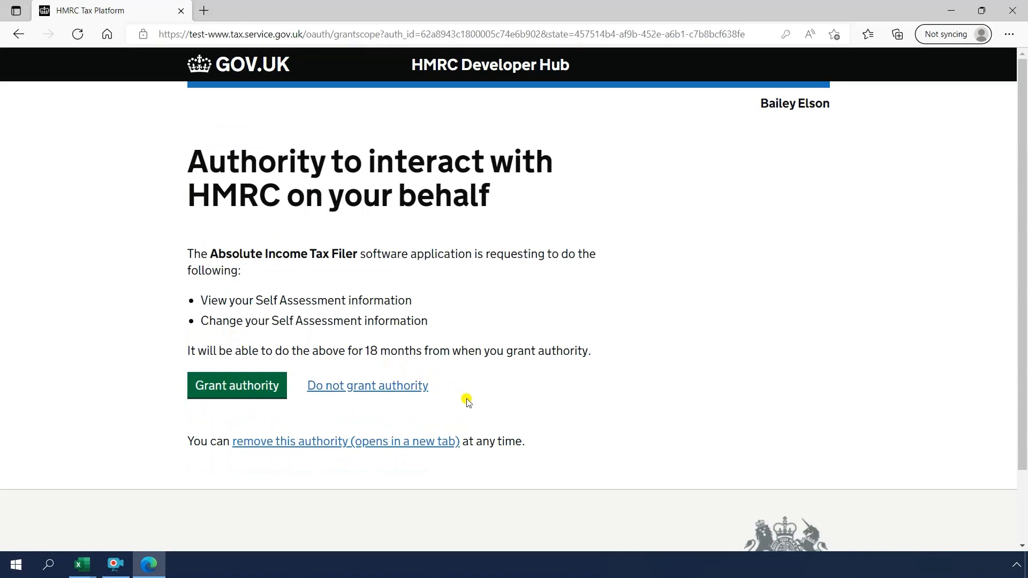
mouse_move(338, 307)
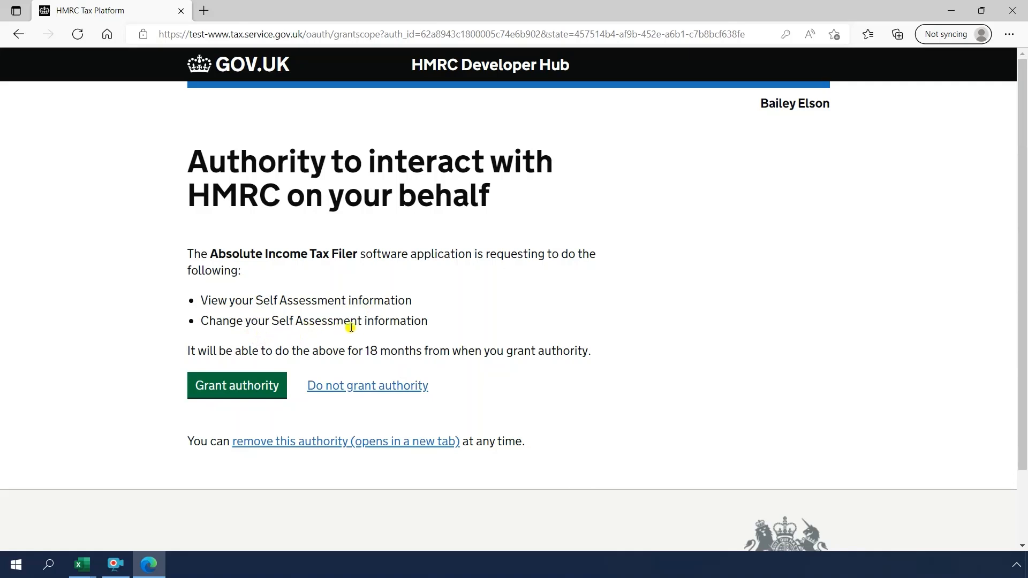
mouse_move(369, 332)
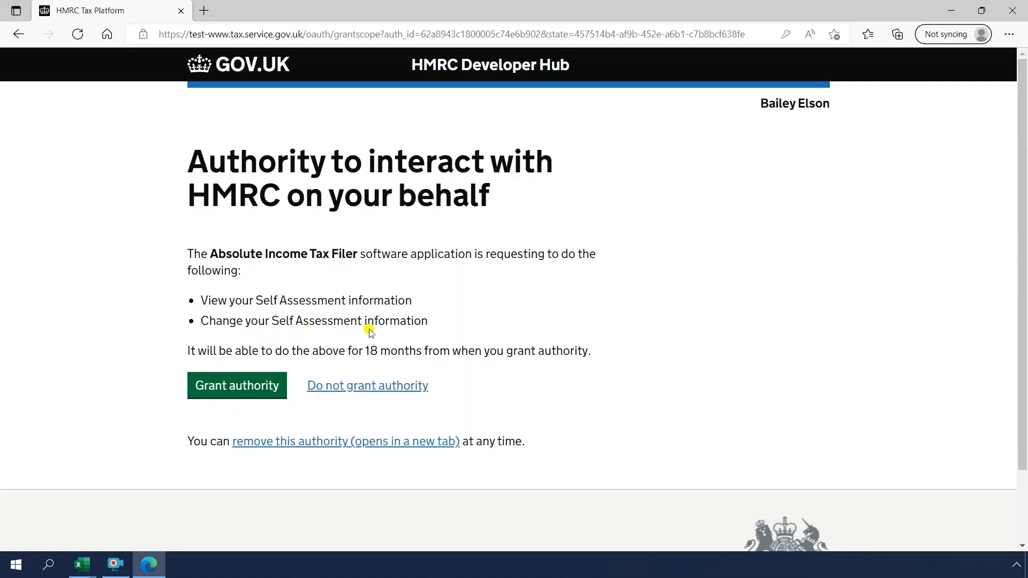
left_click(236, 385)
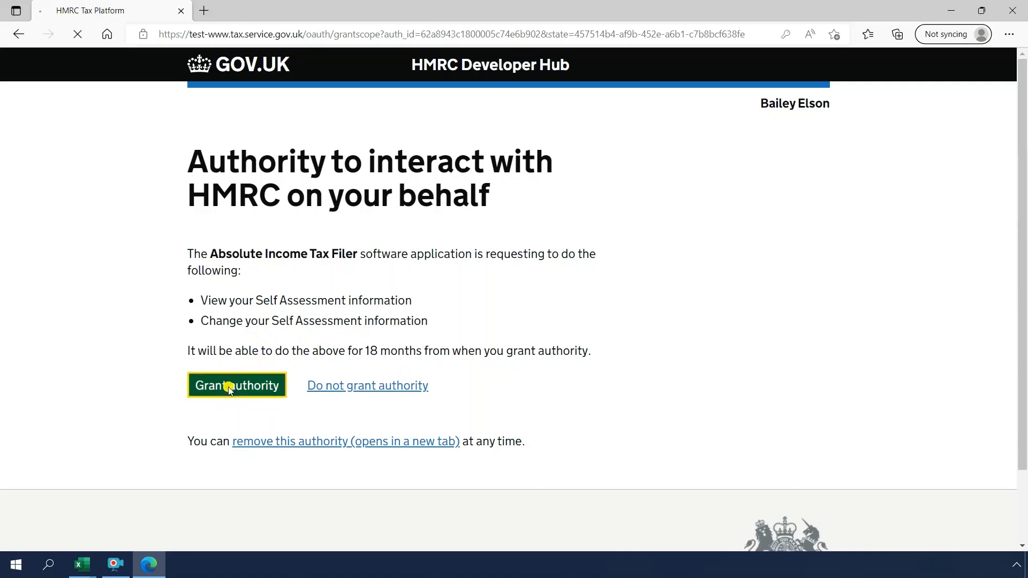
left_click(235, 385)
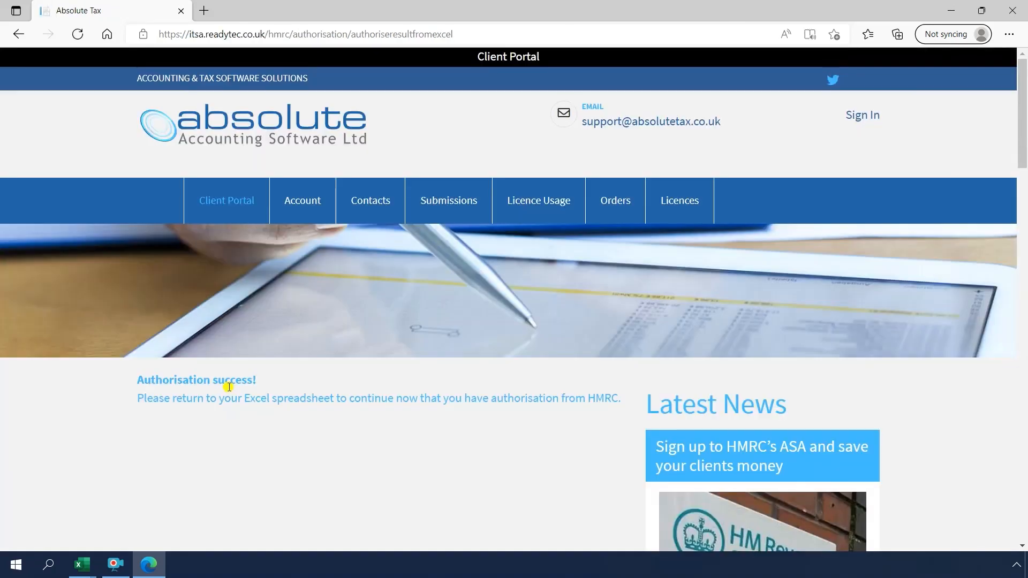
mouse_move(283, 479)
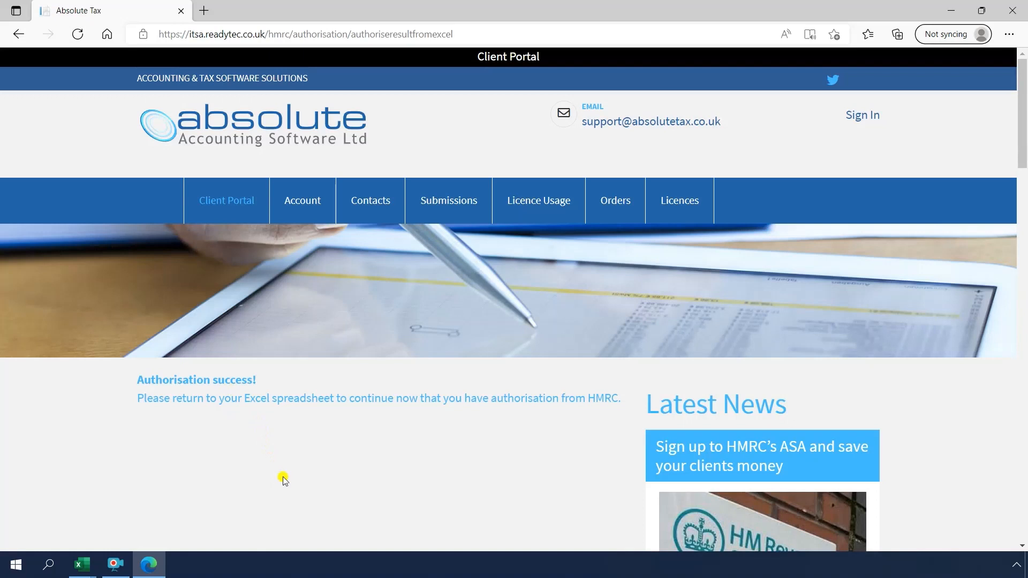
mouse_move(281, 481)
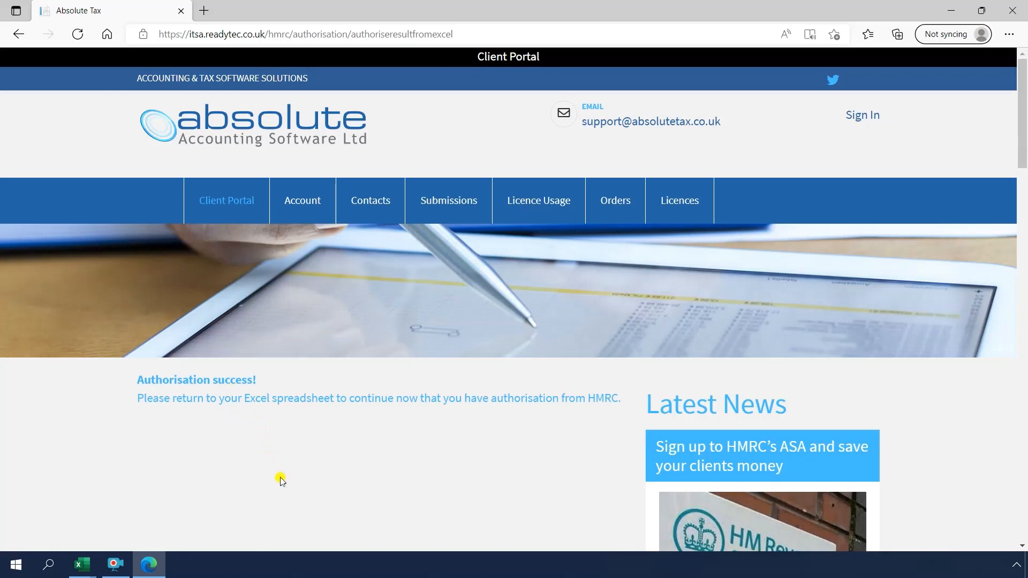
mouse_move(83, 564)
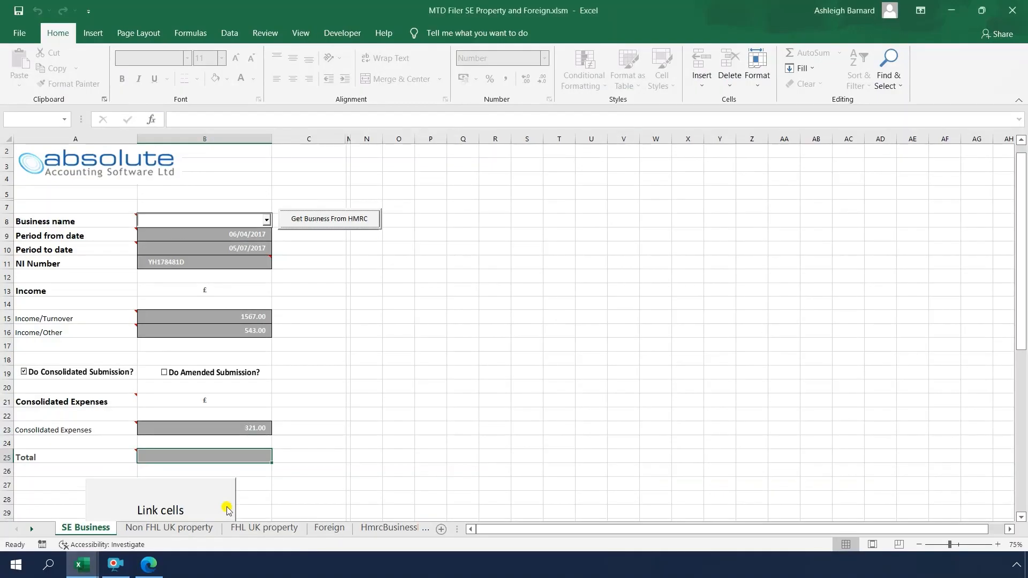
mouse_move(336, 224)
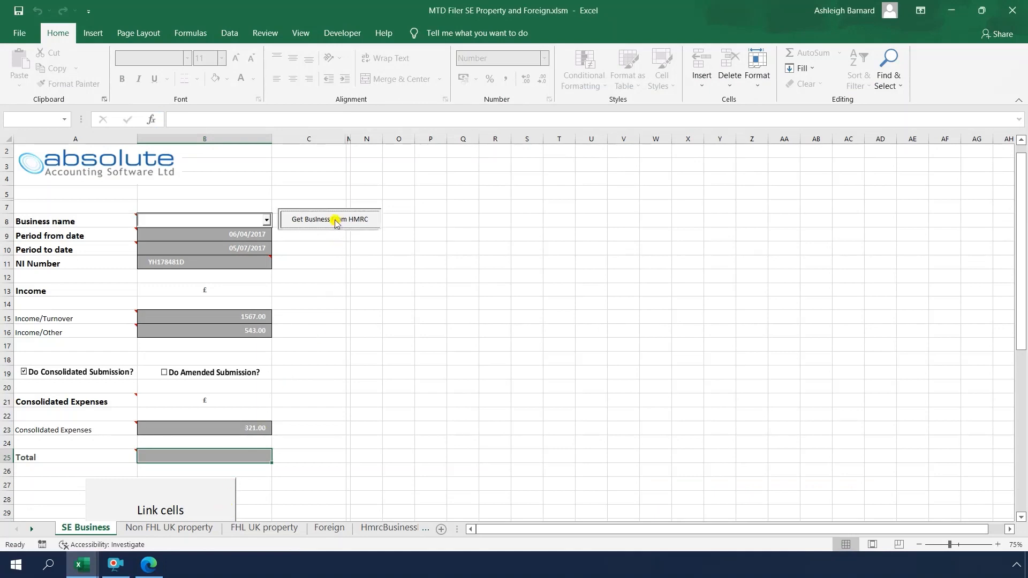
left_click(329, 219)
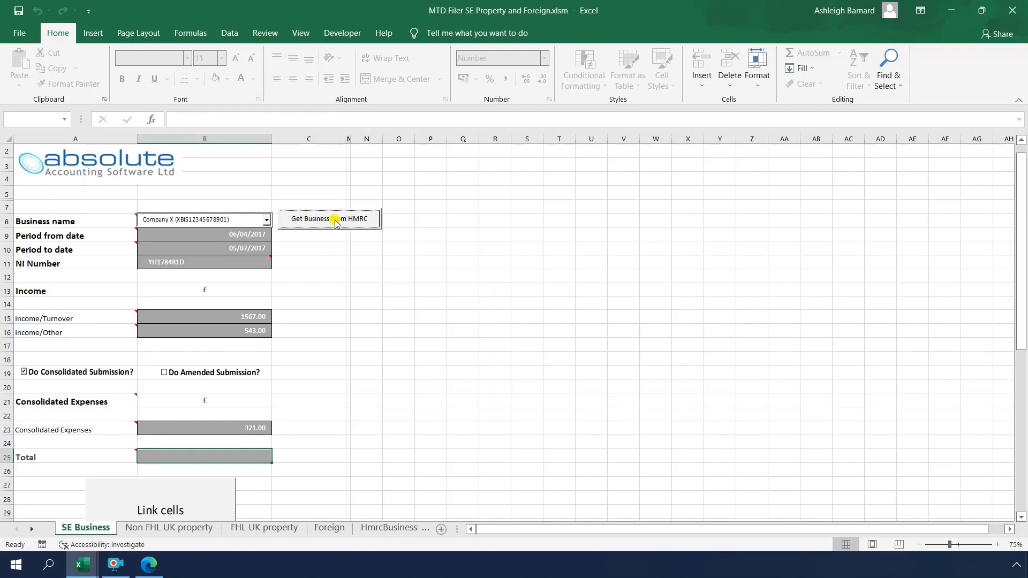
mouse_move(273, 222)
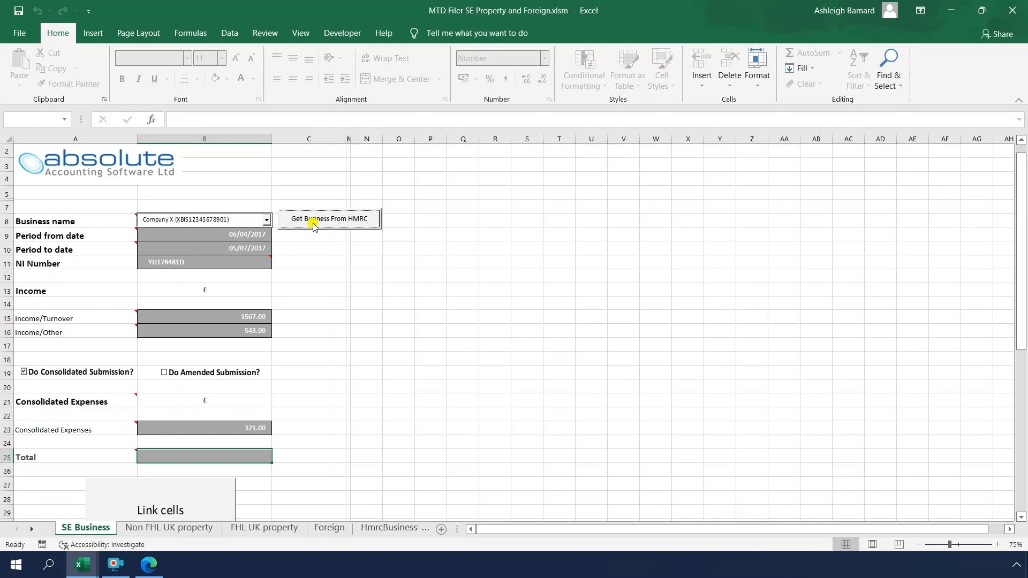
left_click(204, 219)
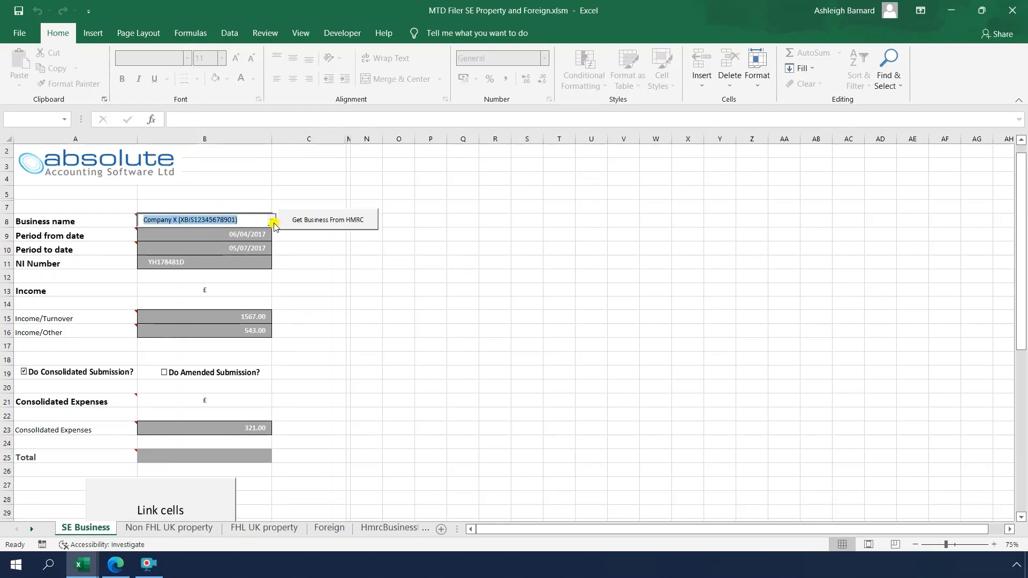
left_click(271, 219)
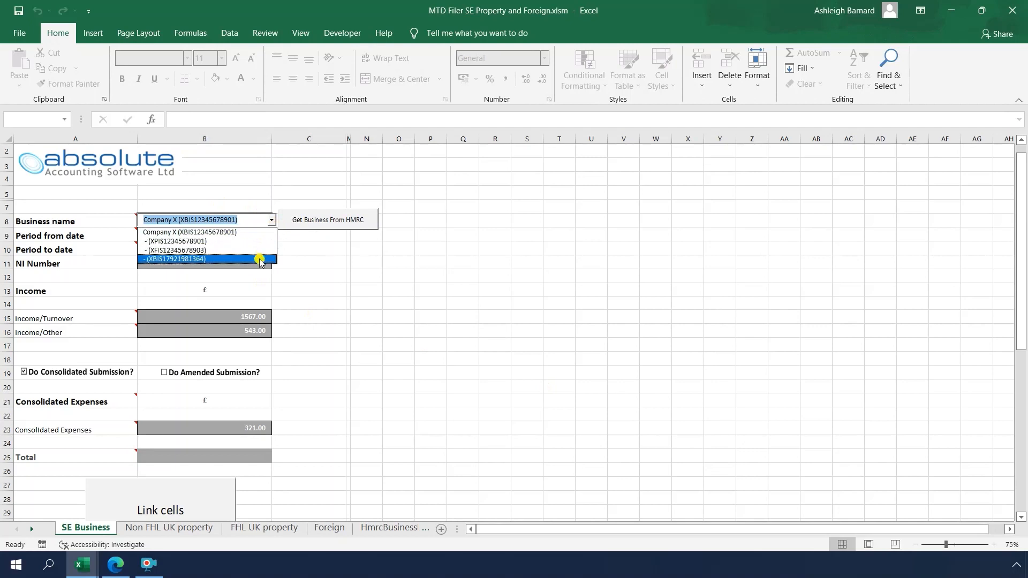
left_click(176, 259)
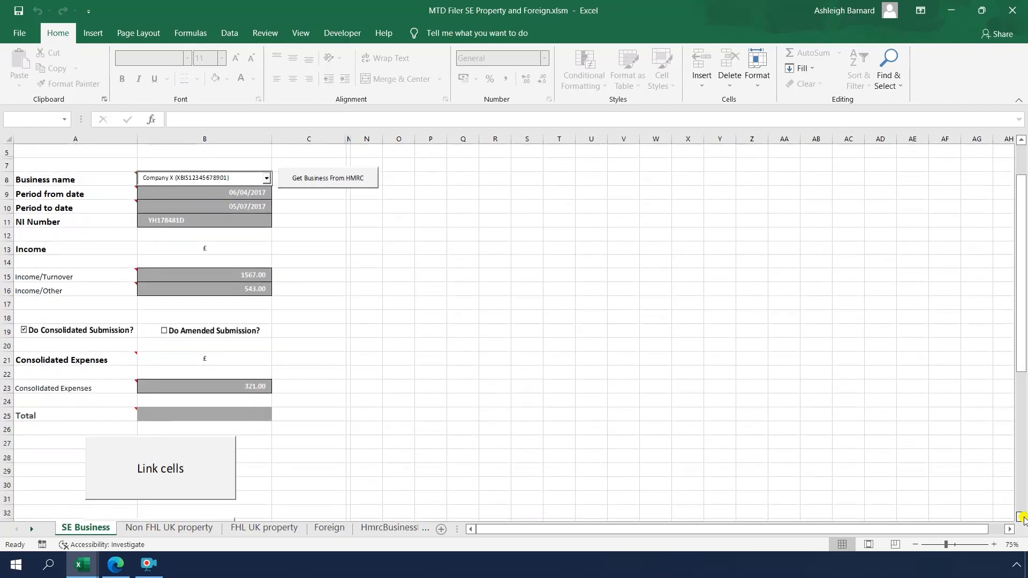
scroll("down", 3)
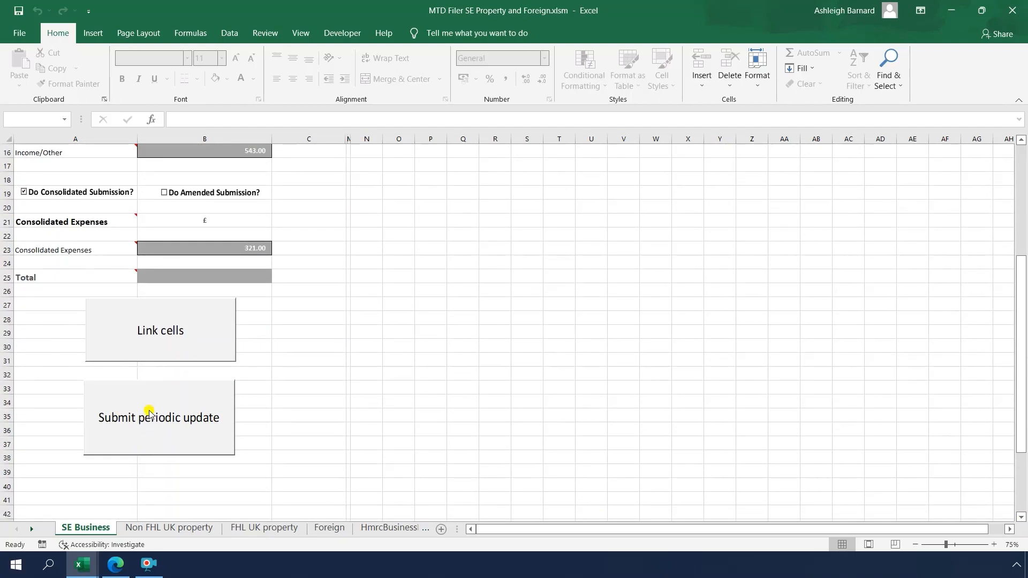
Step: Submit the periodic update for 06/04/2017–05/07/2017 with Confirm tax submission ticked
left_click(158, 417)
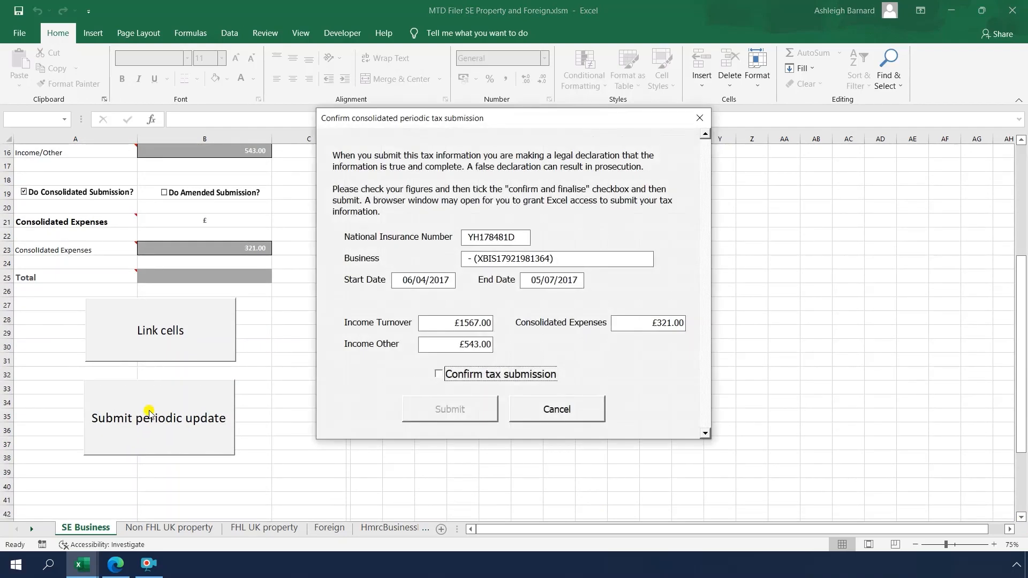
left_click(438, 374)
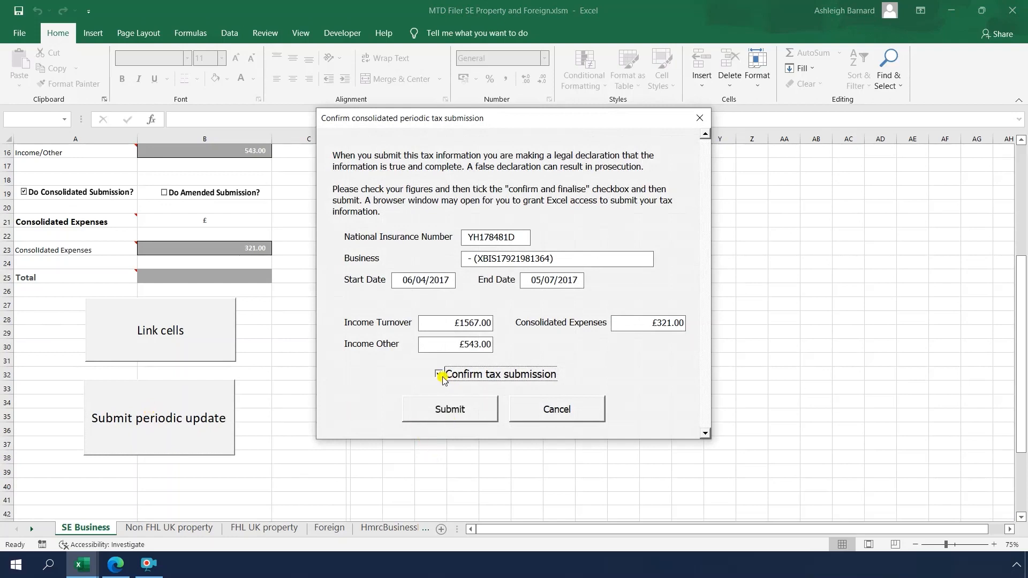
left_click(439, 374)
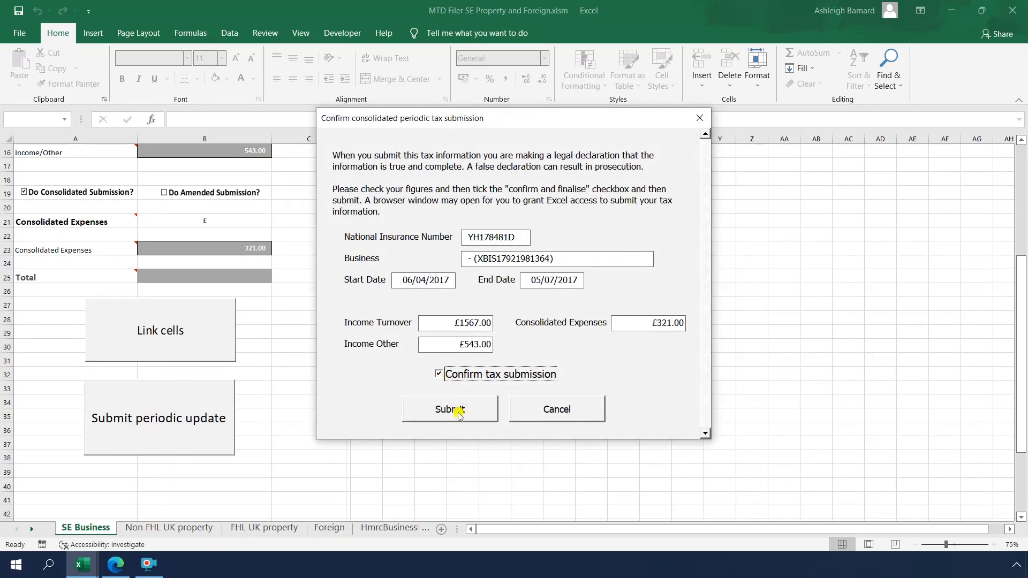
left_click(449, 409)
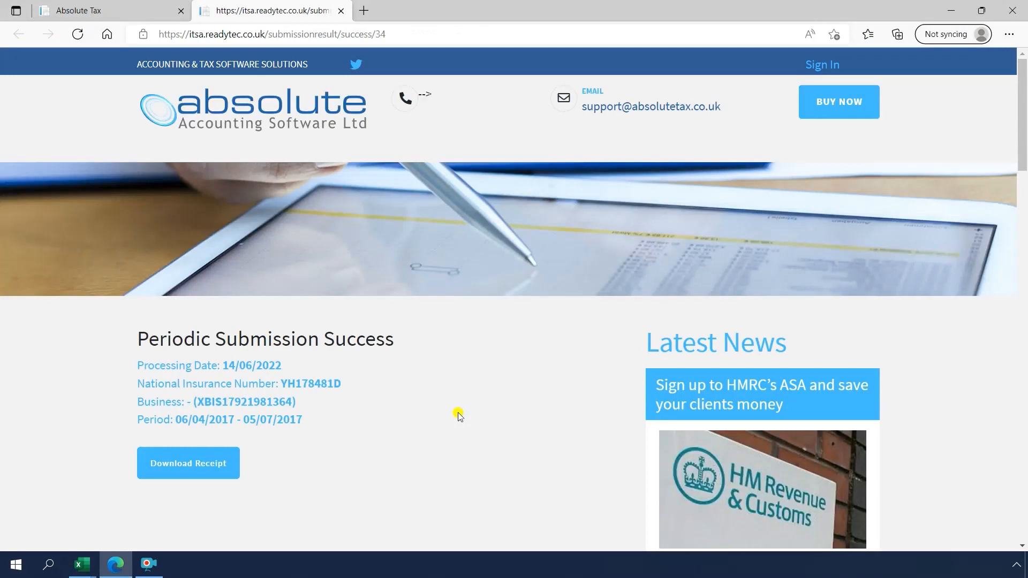
mouse_move(188, 463)
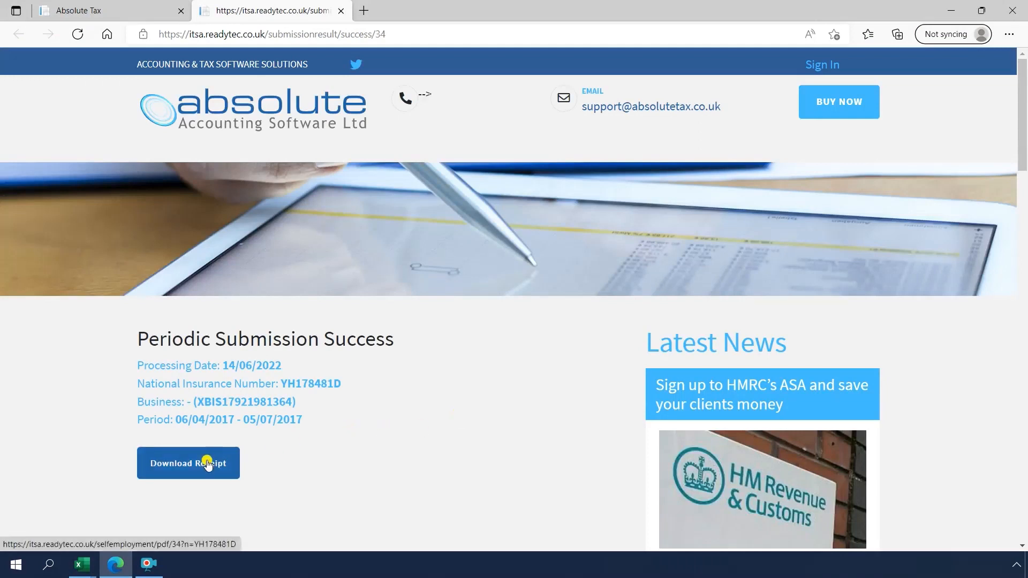
Step: Download the submission receipt and open MTD-Tax-Receipt (2).pdf from Downloads
left_click(188, 462)
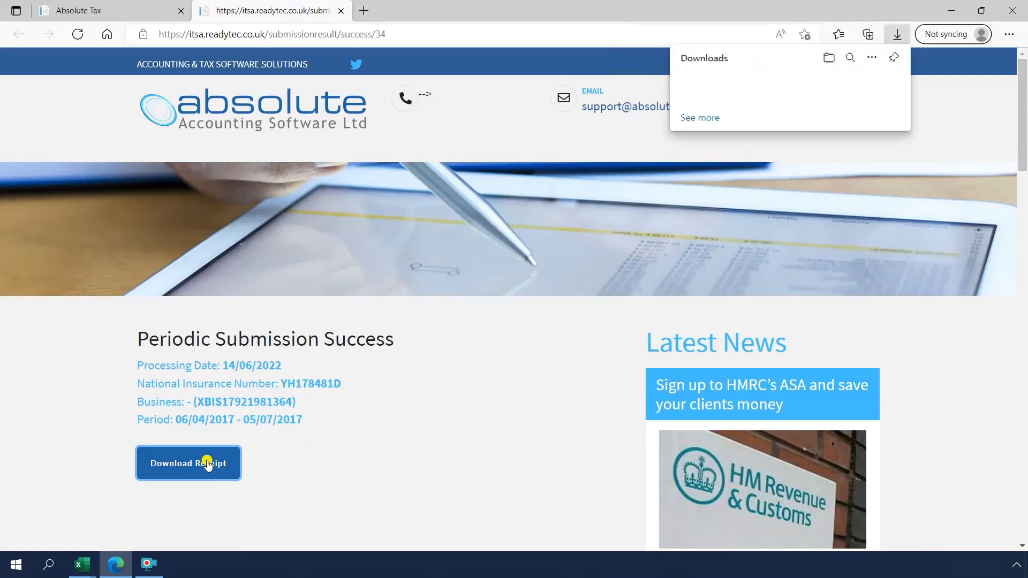
left_click(188, 463)
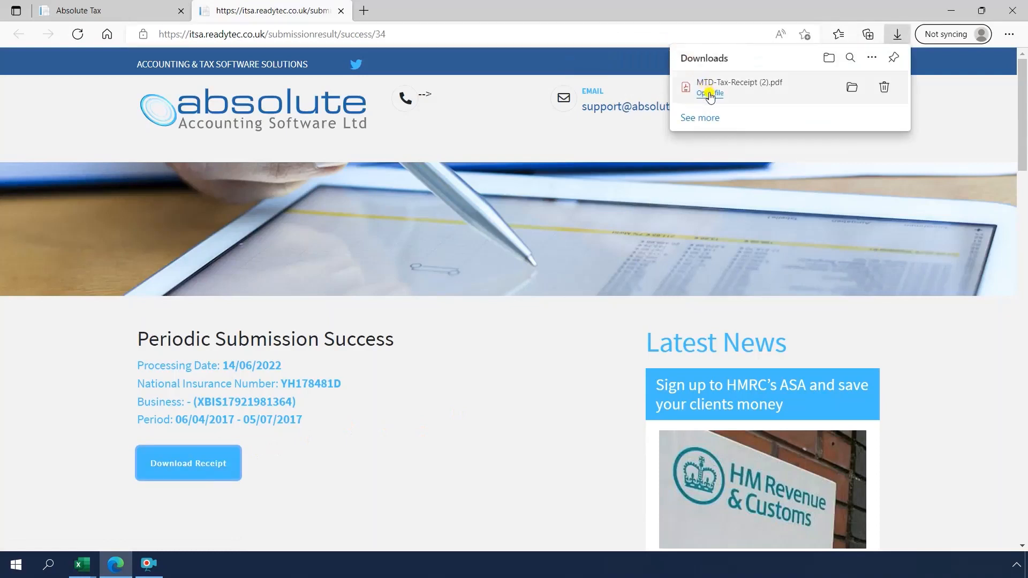
left_click(709, 94)
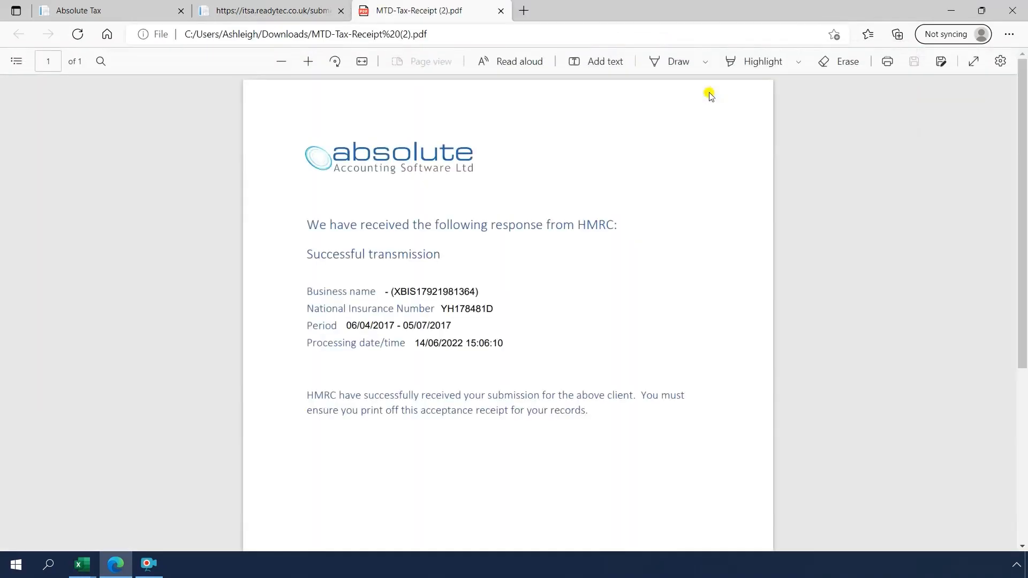